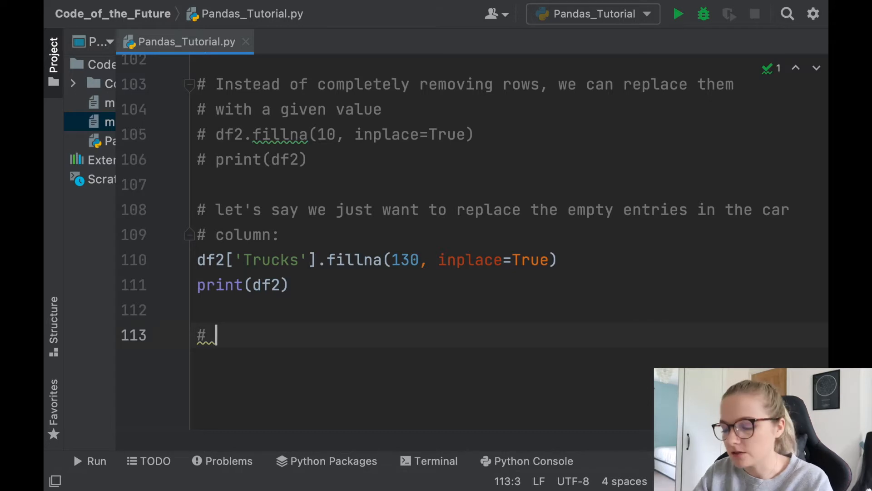
- Write the '# Mean, mode and median' comment, then mean = df2['Cars'].mean() and print(mean)
type("Mean, mode,")
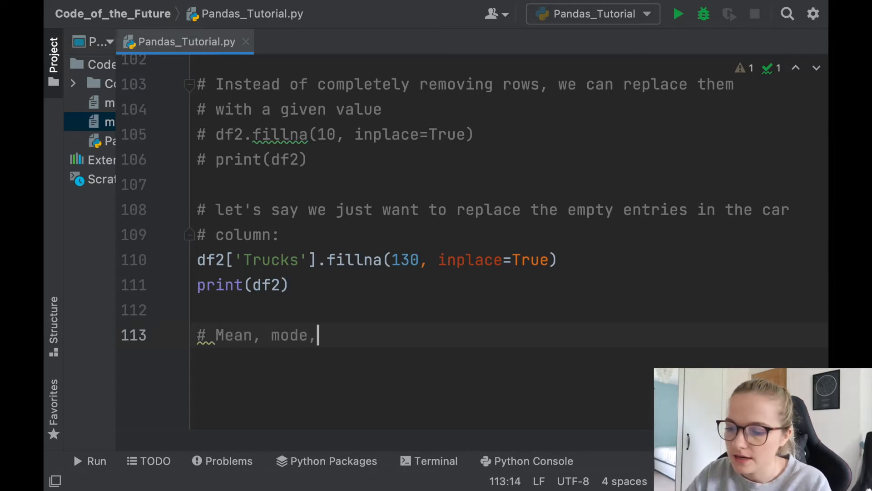
type("and median of given columns")
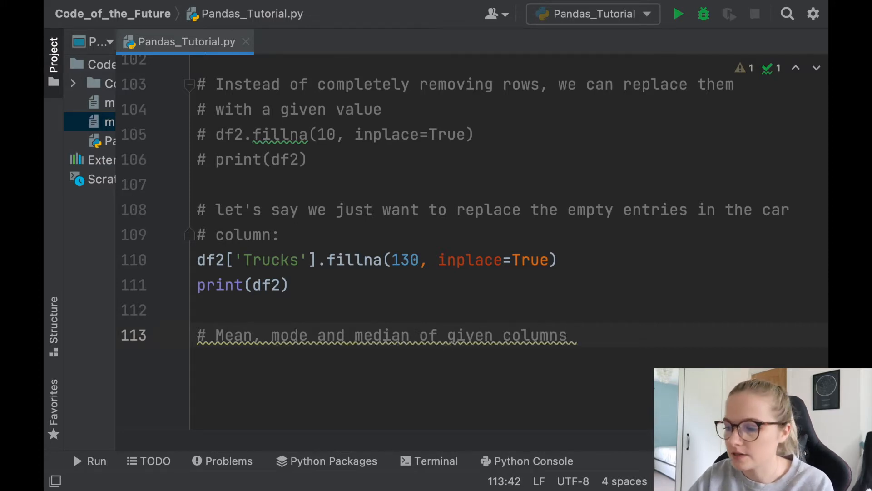
type("m")
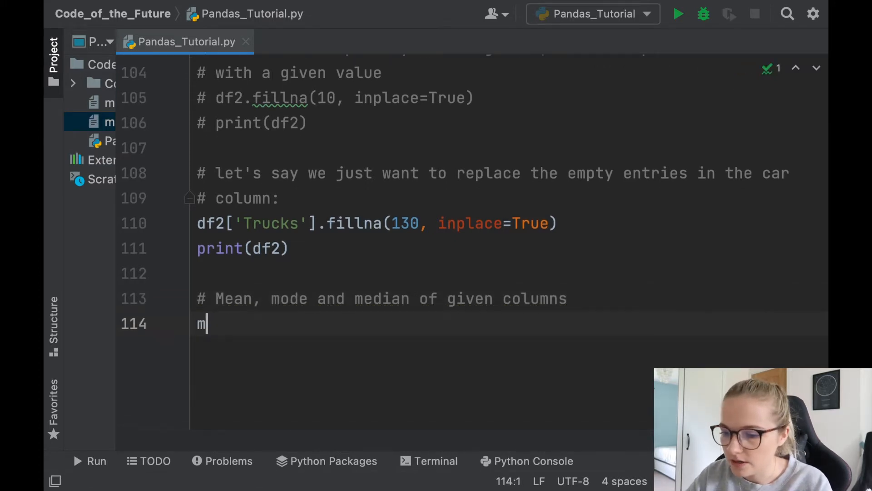
type("ean")
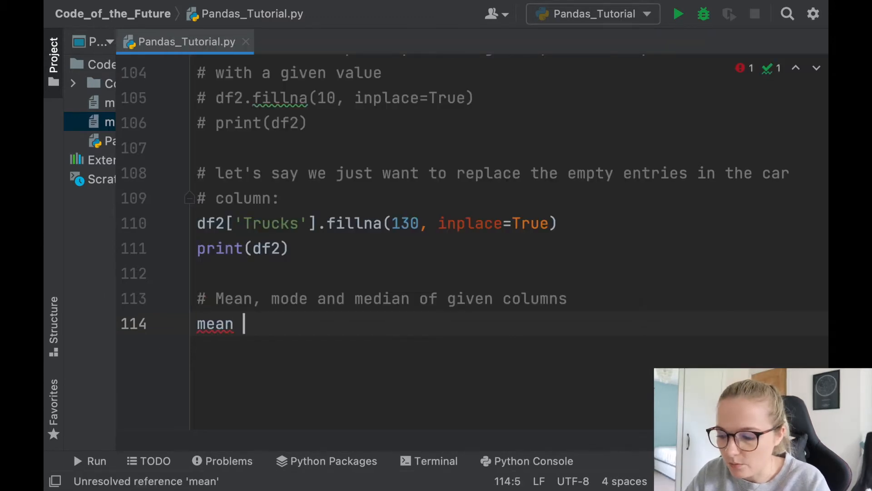
type("= df2[")
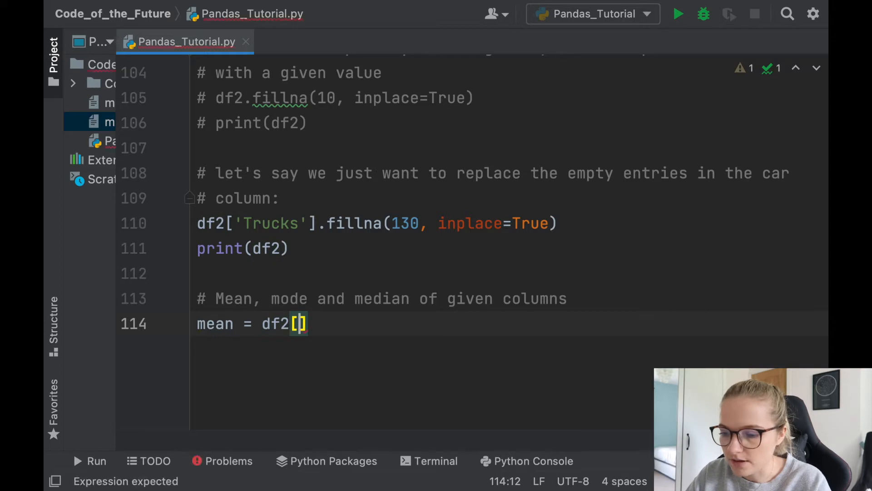
type("'Cars'")
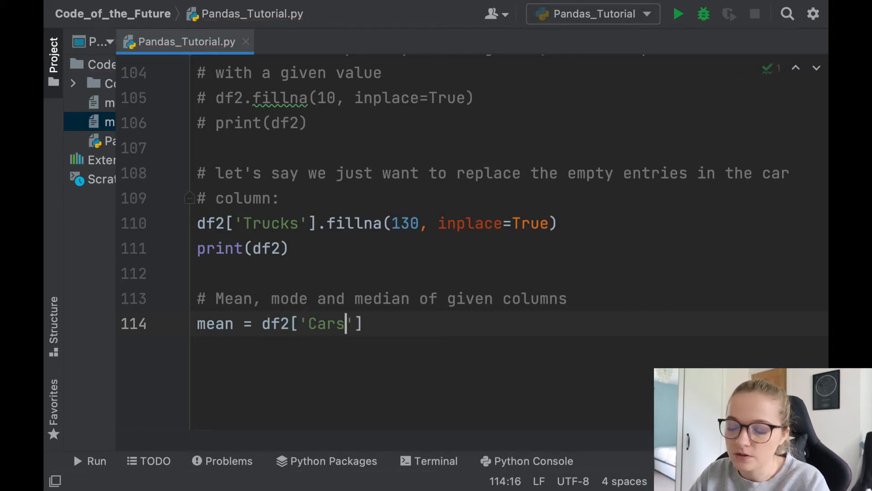
type(".m")
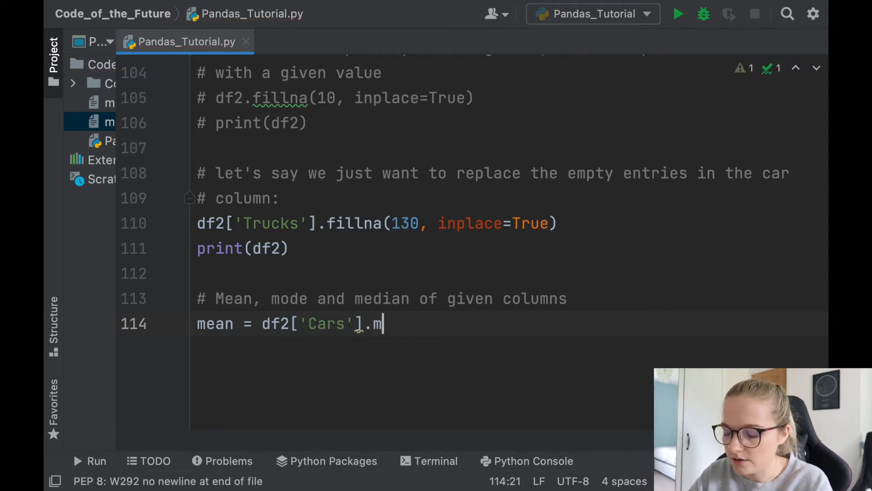
type("ean()")
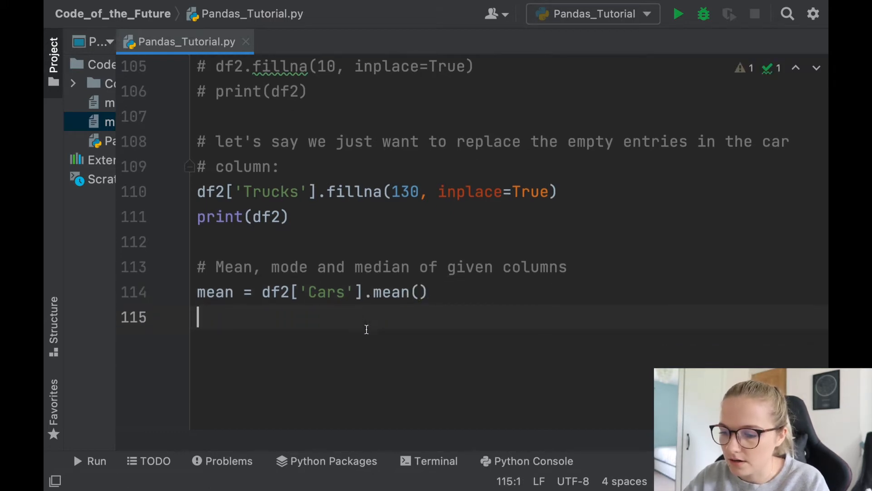
type("print(mean)")
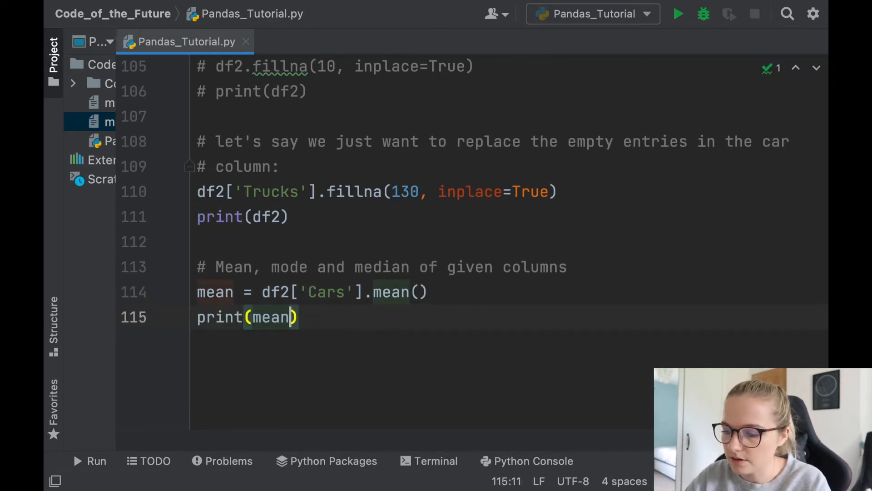
- Run the script to print the computed Cars mean in the Run panel
left_click(678, 14)
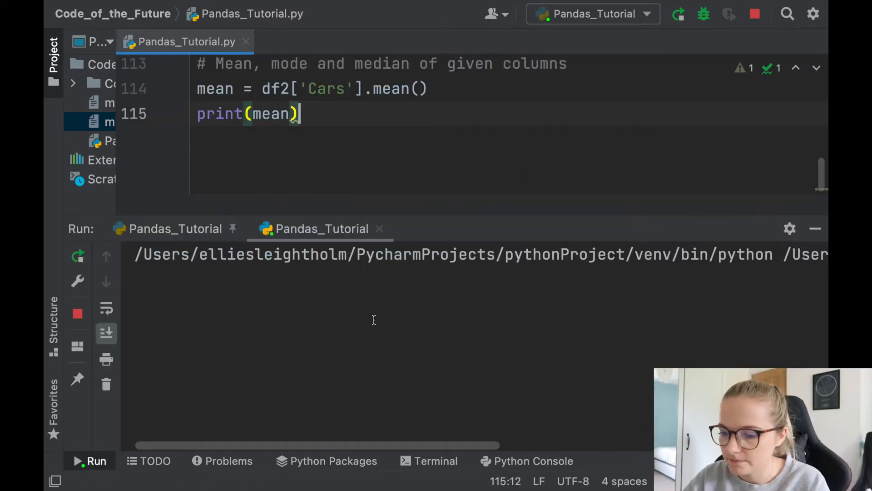
left_click(679, 15)
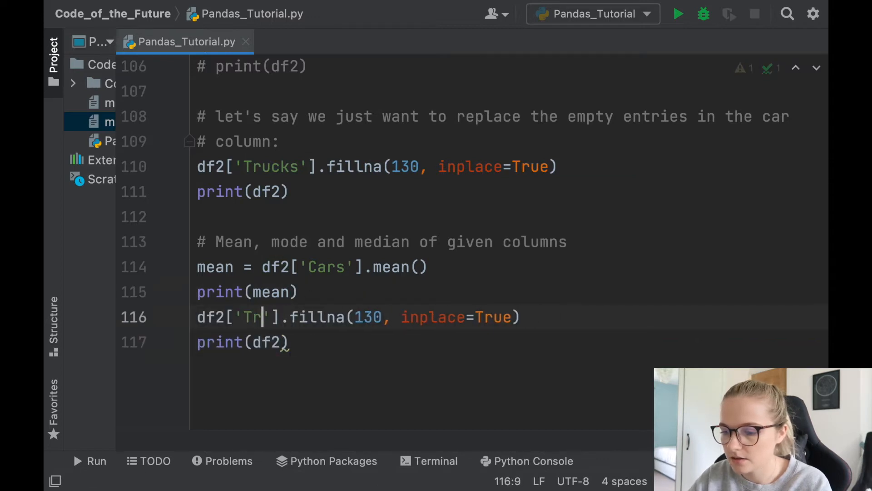
- Make the pasted line df2['Cars'].fillna(mean, inplace=True) and rerun the script to check the table
type("ars")
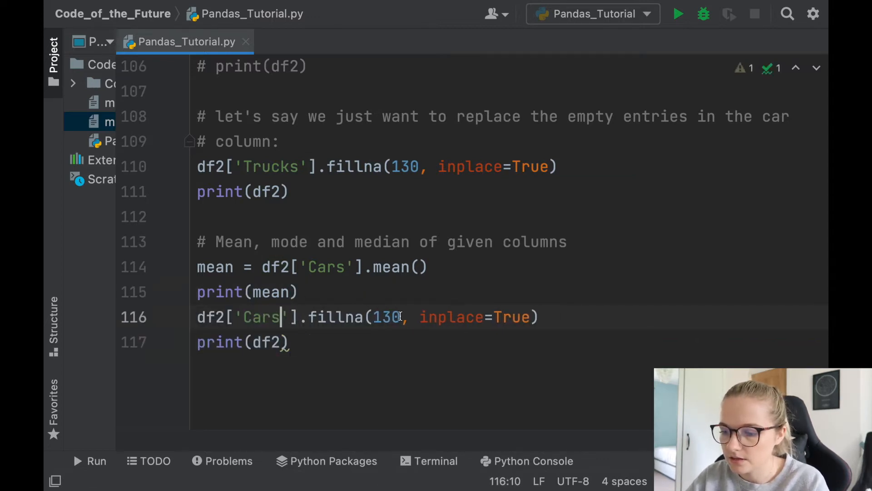
type("mean")
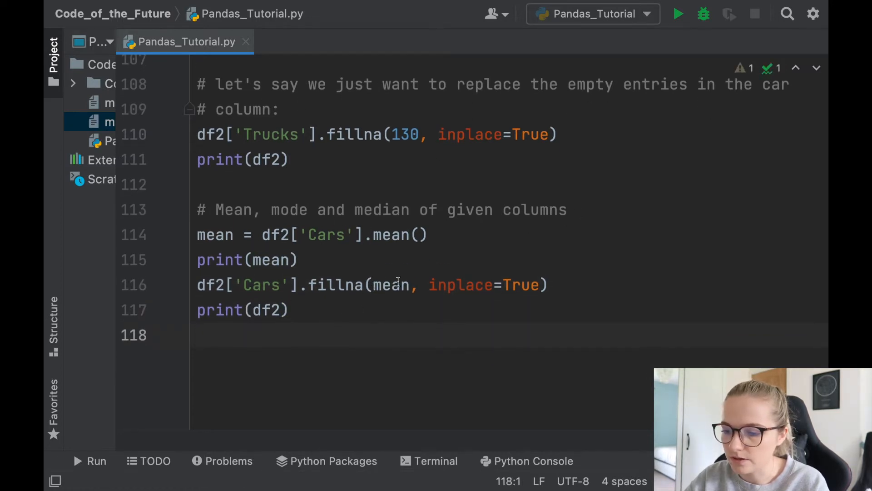
left_click(678, 13)
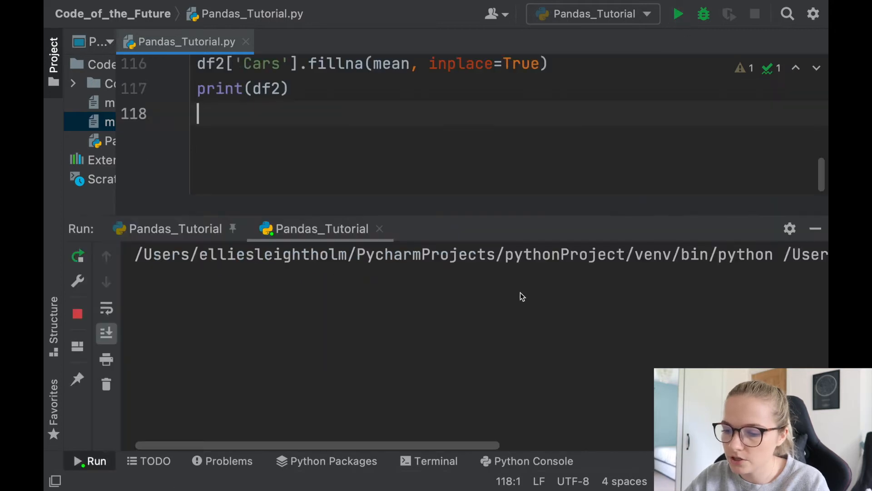
left_click(677, 14)
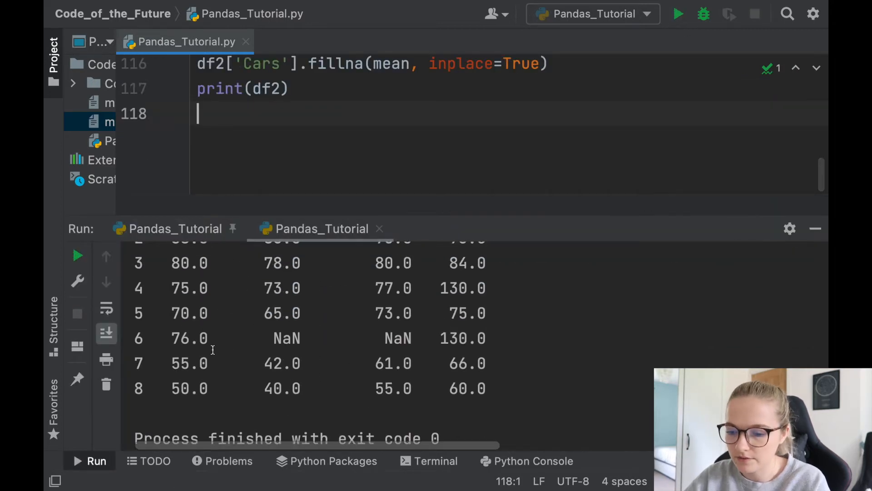
double_click(189, 338)
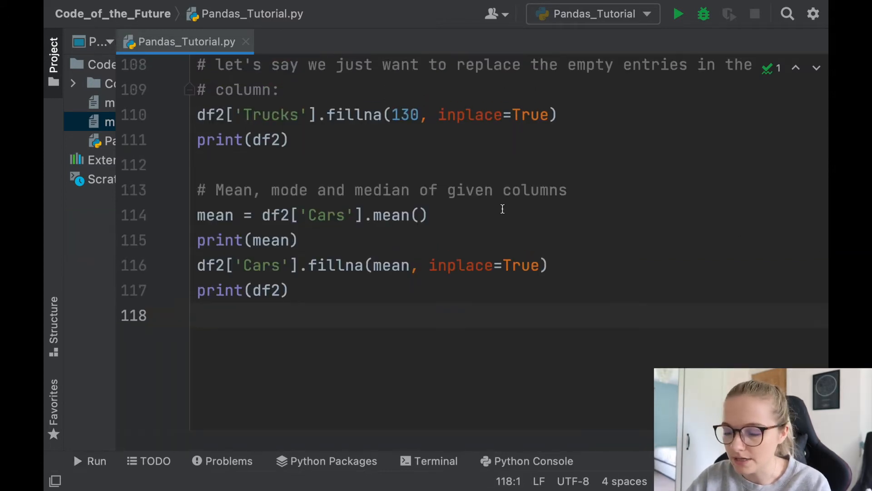
- Add a comment about the mean replacing the missing values
type("#")
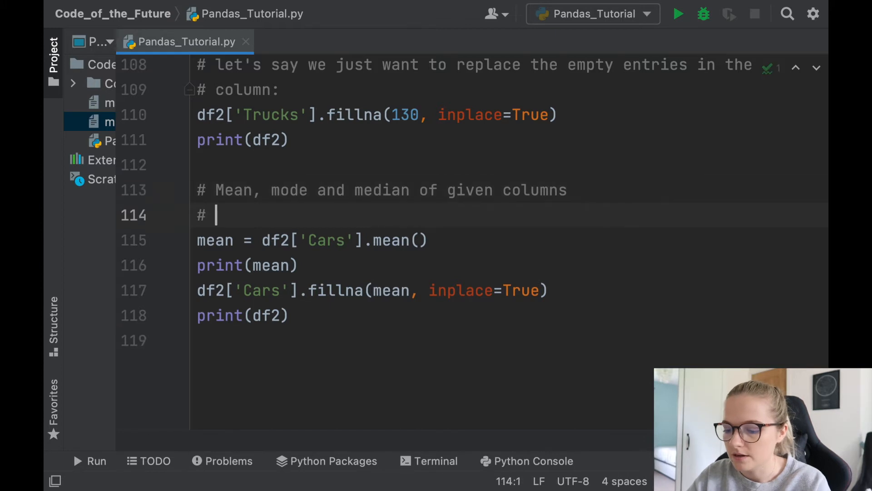
type("MEAN")
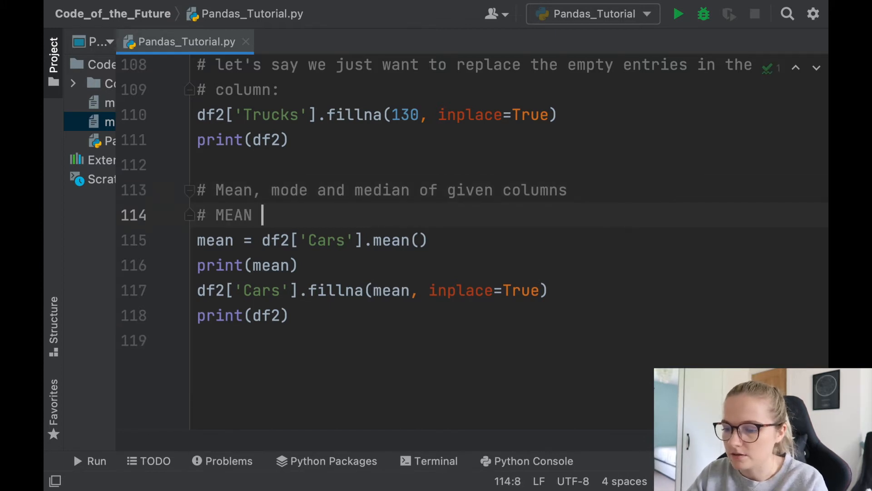
type("& replacing the entries with t")
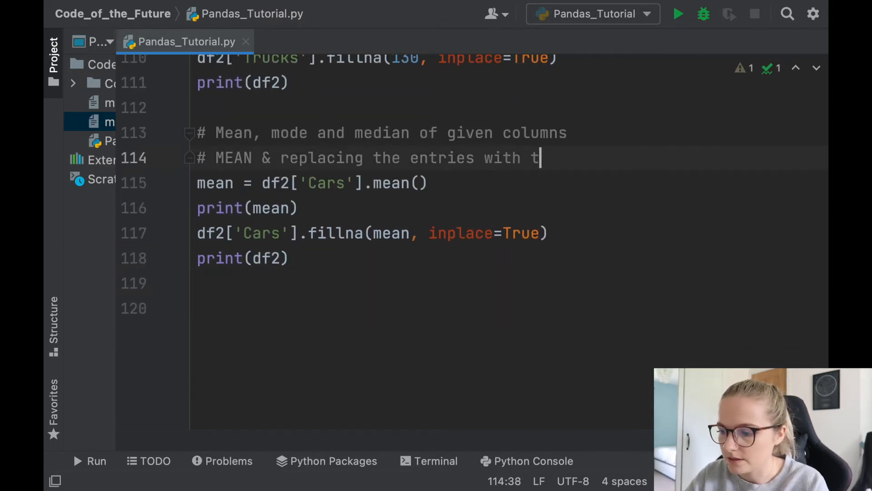
type("his mean value")
type("mode")
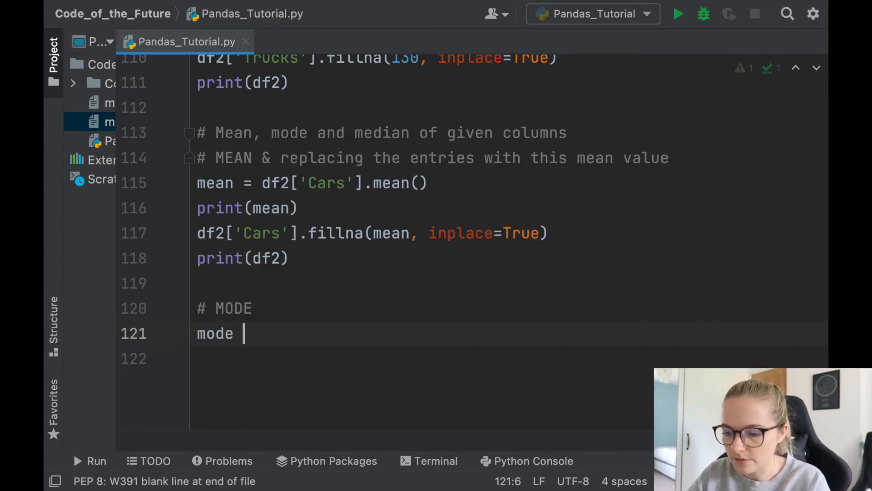
- Write mode = df2['Cars'].mode()[0] and print(mode), then run the script
type("= df2")
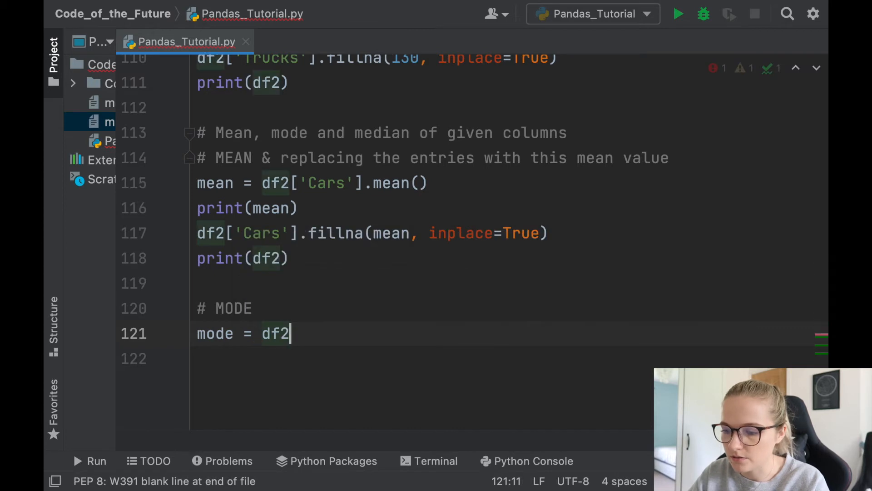
type("['Cars'].")
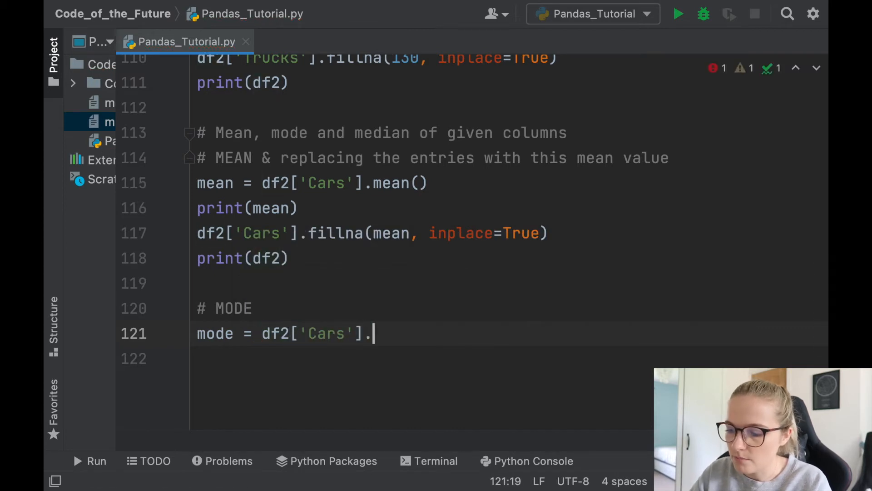
type("mode()")
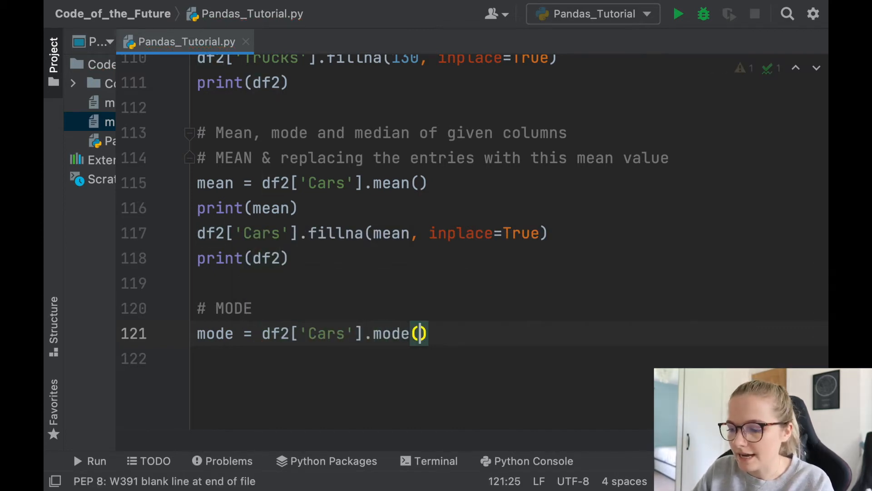
type("[0]")
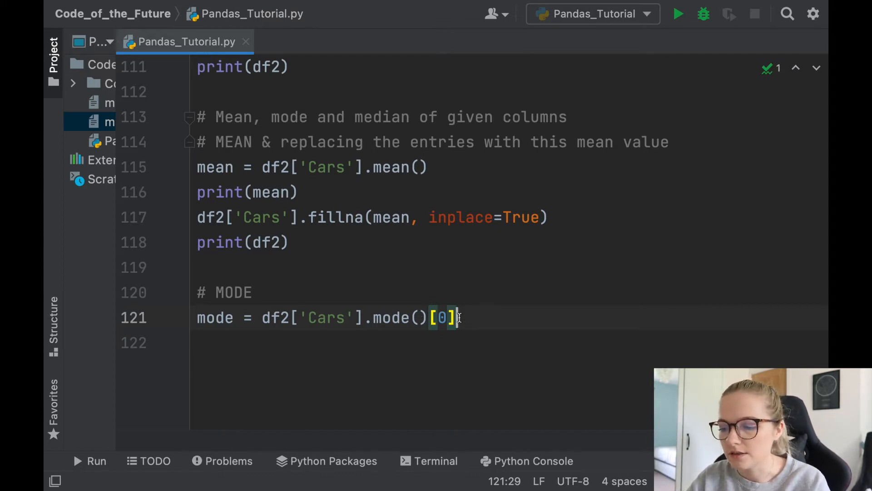
type("print")
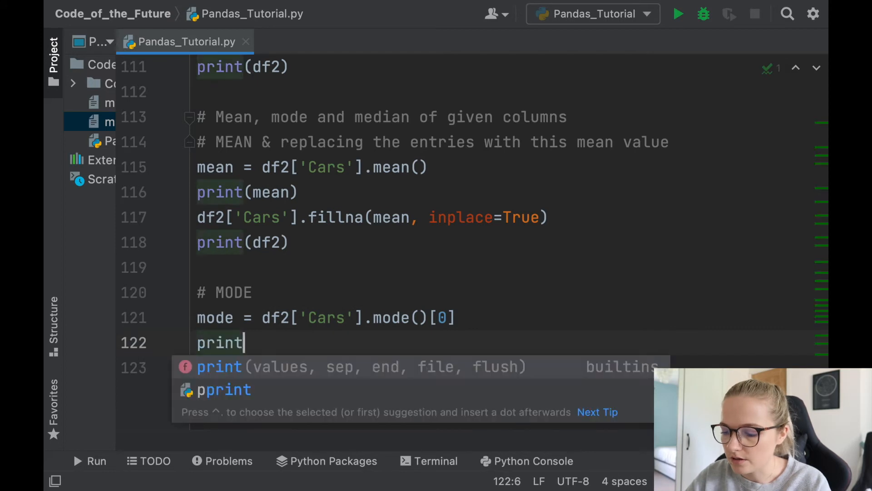
type("(mode)")
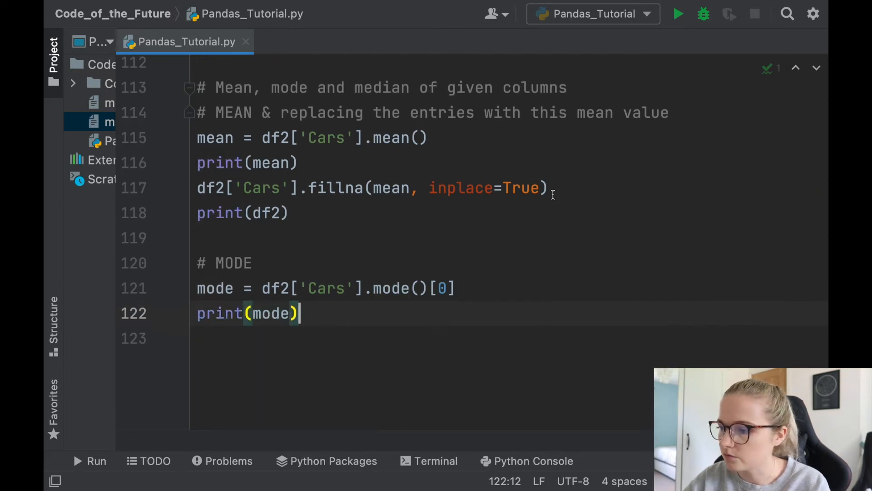
left_click(678, 15)
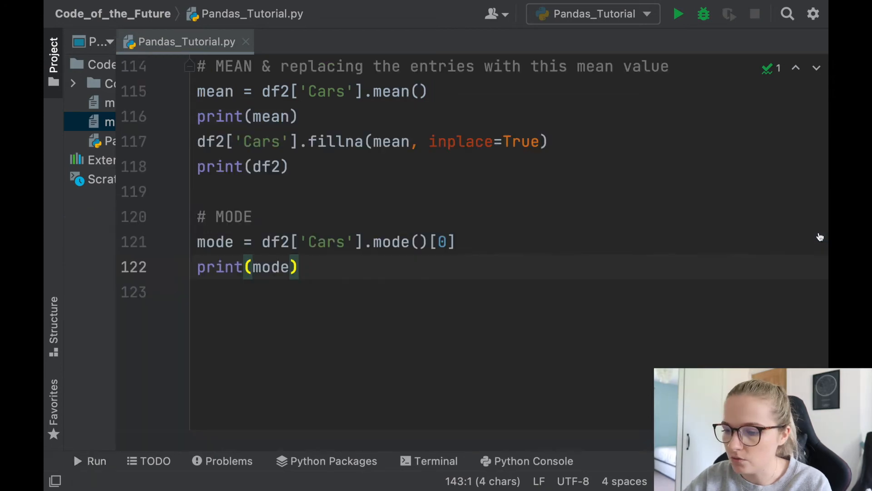
- Write the # MEDIAN comment, median = df2['Cars'].median() and print(median), then run the script
type("# M")
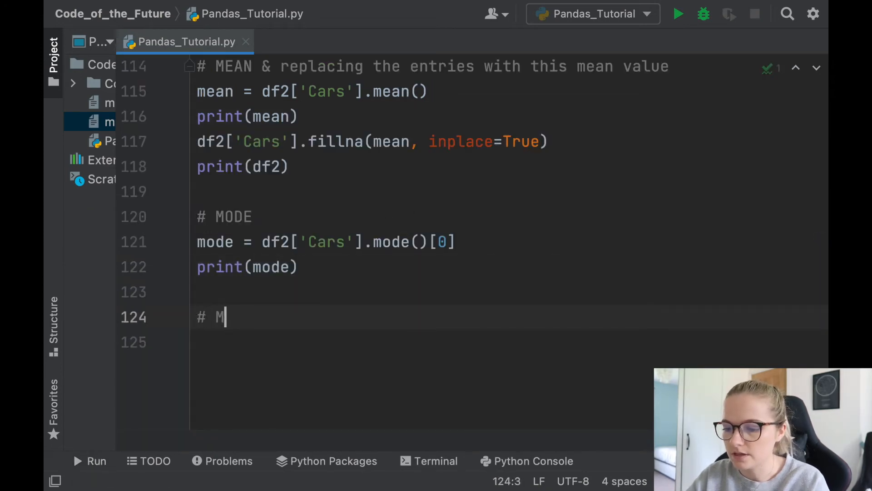
type("MEDIAN")
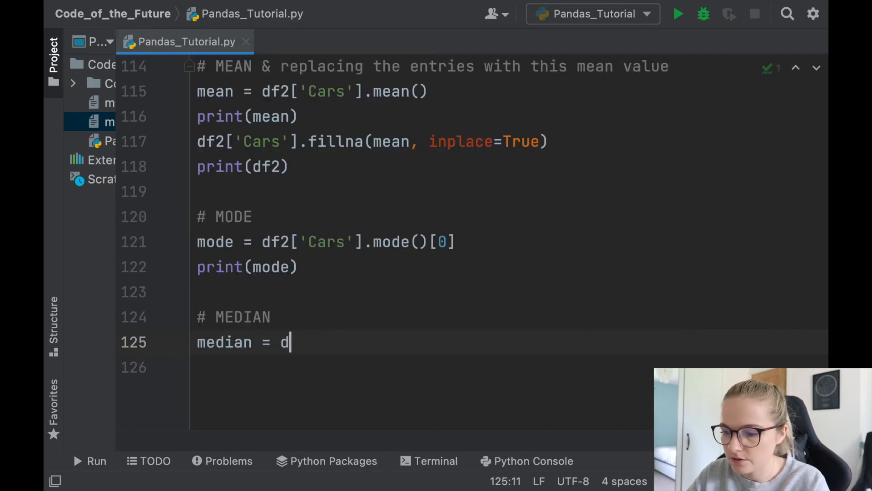
type("f2['C")
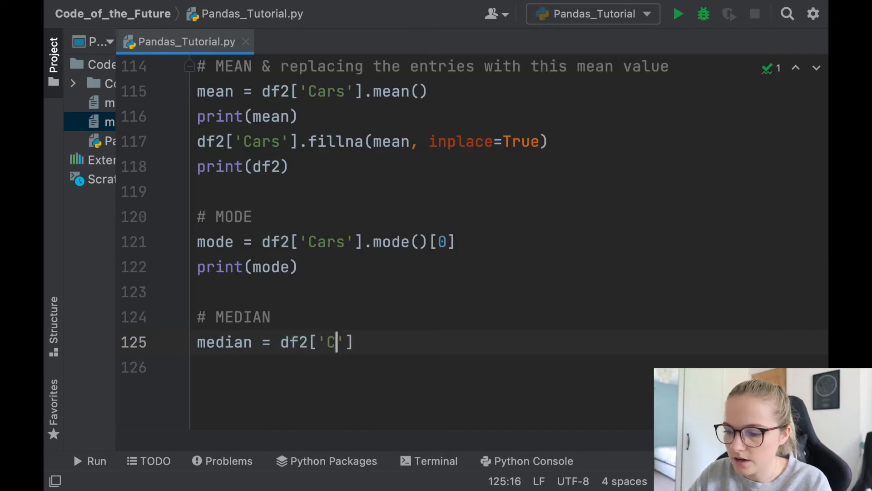
type("ars'].median")
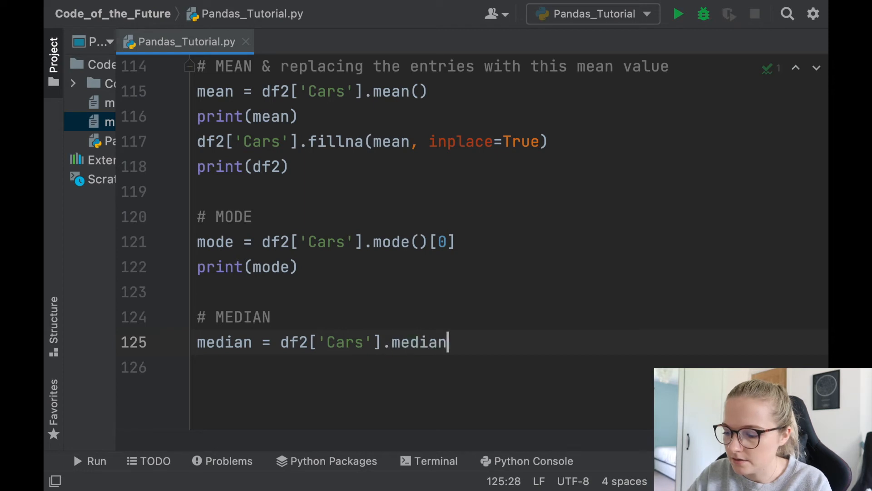
type("print(median")
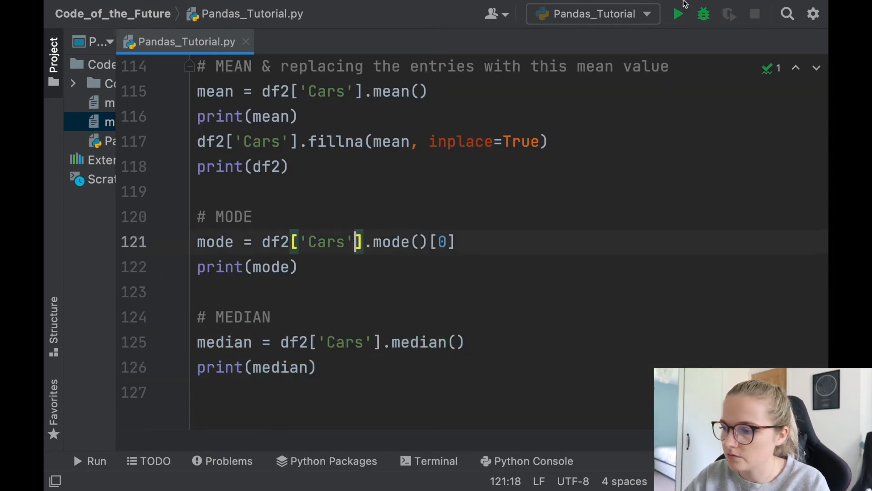
left_click(677, 14)
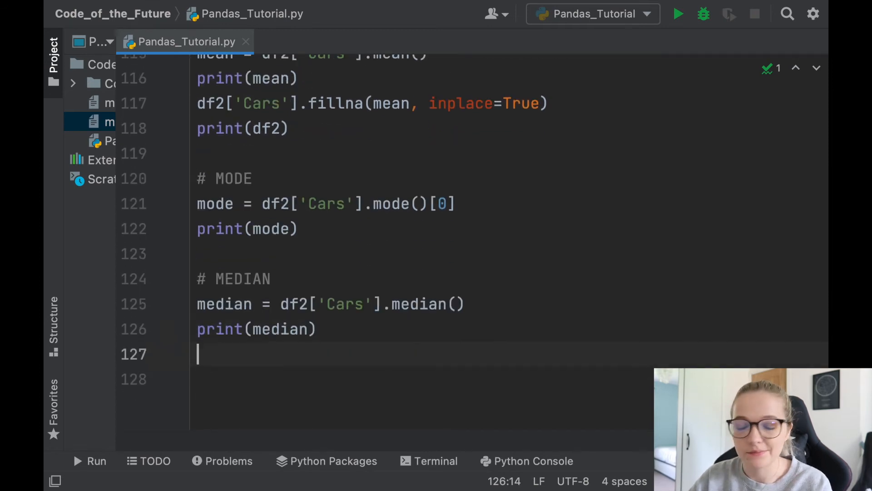
scroll("down", 3)
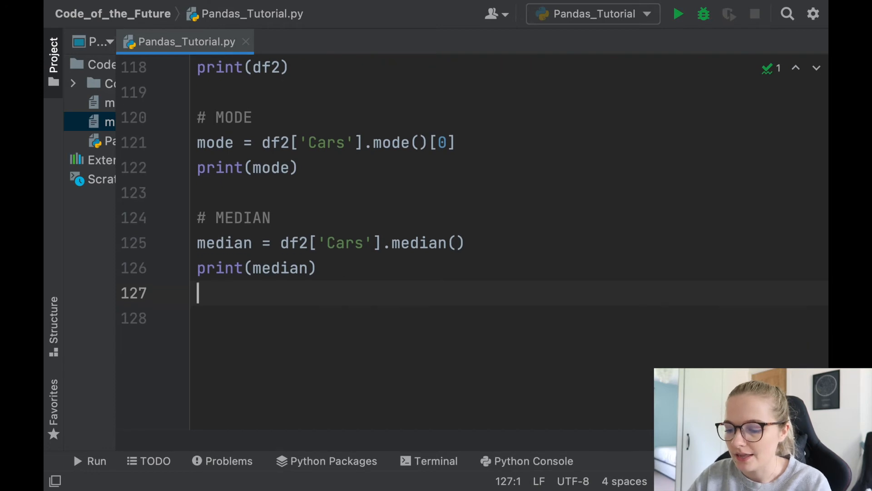
- Add a '# Finally, we can simply replace an index by...' comment
type("# Finally")
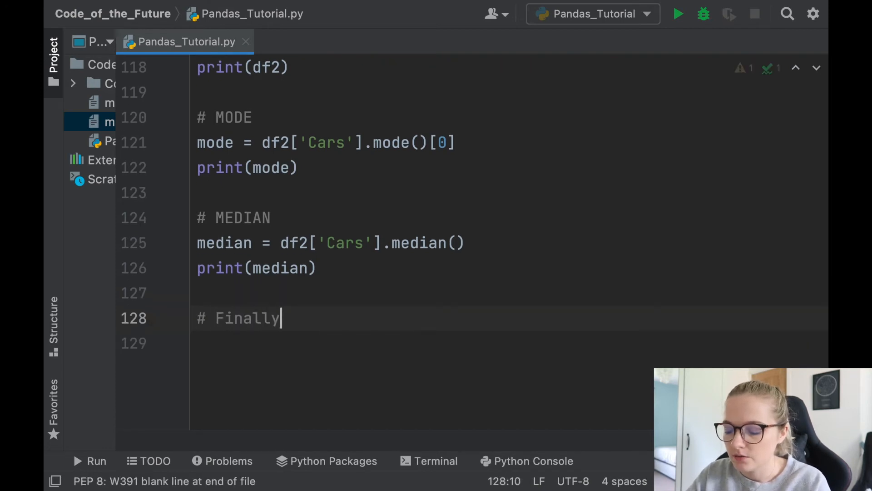
type(", we can cimply rep")
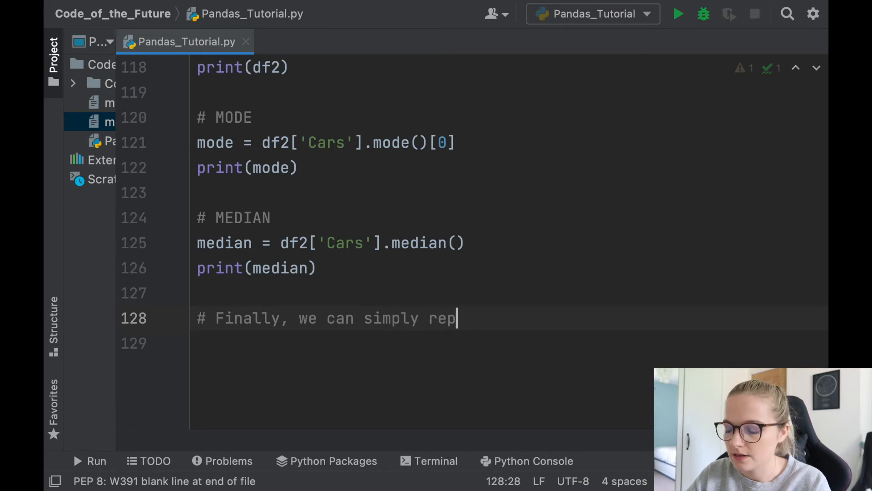
type("lace an index")
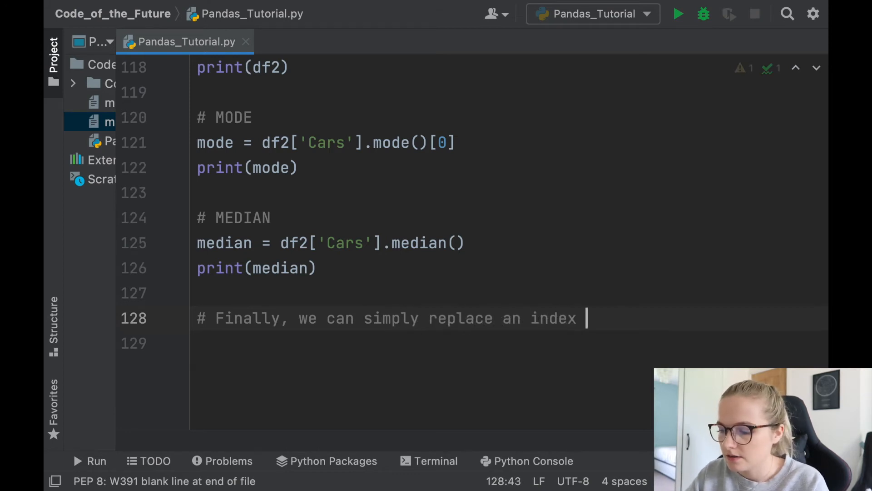
type("by f")
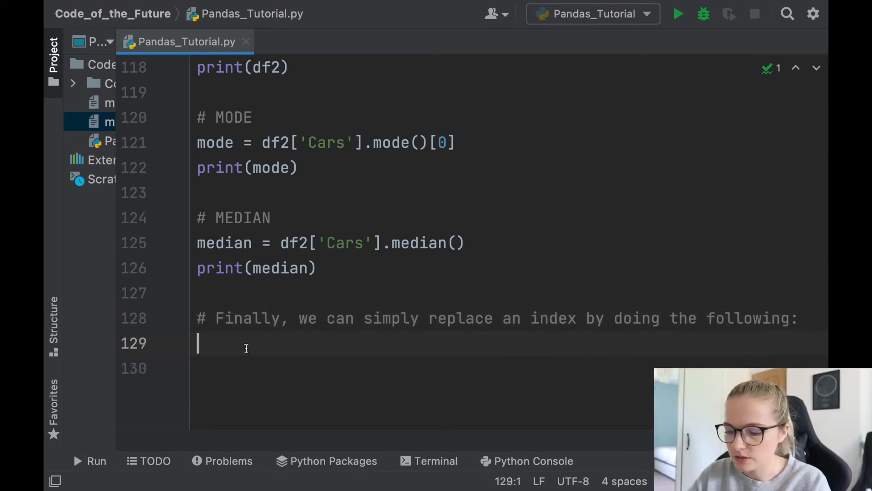
- Write df2.loc[6, 'Cars'] = 4000 and print(df2), then run the script
type("df2.")
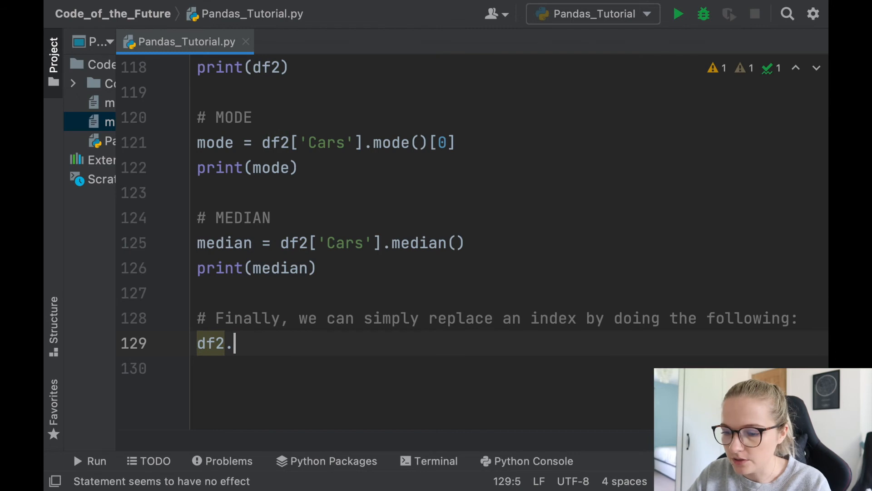
type("loc[]")
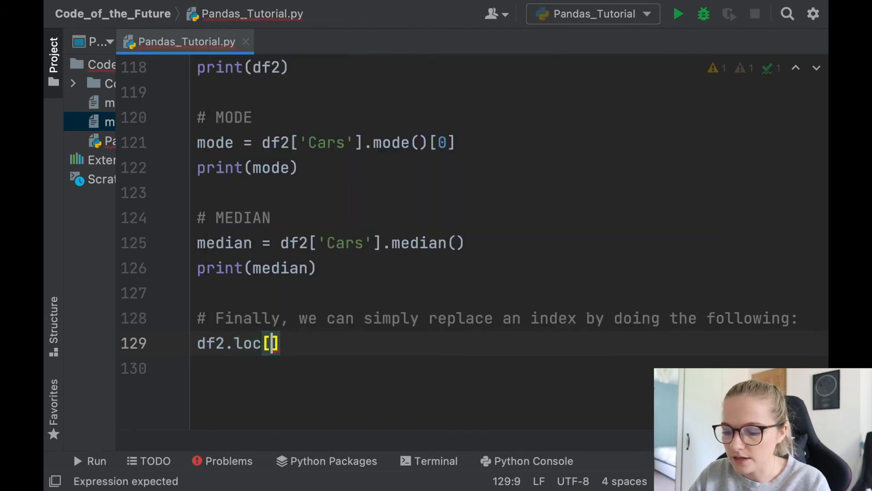
type("6")
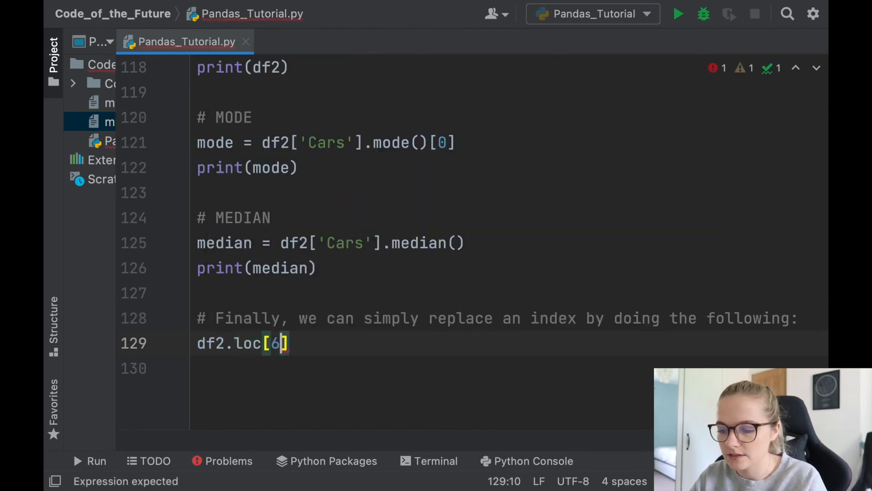
type(",")
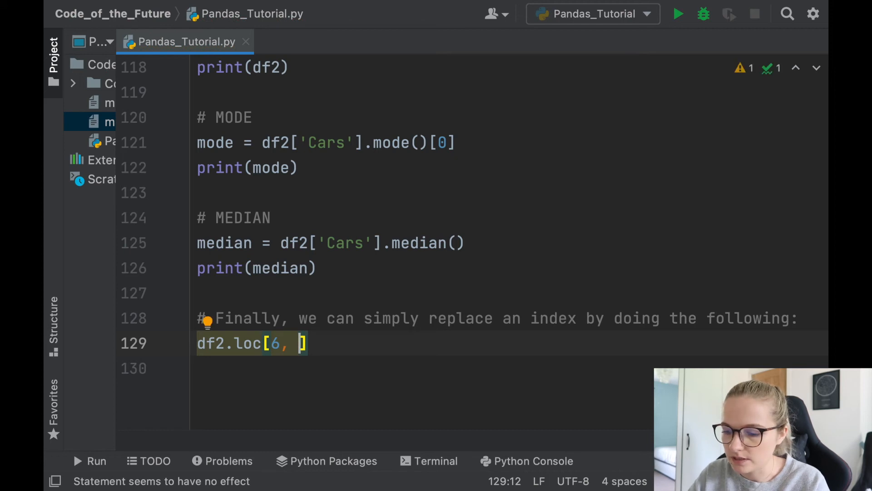
type("'Cars'")
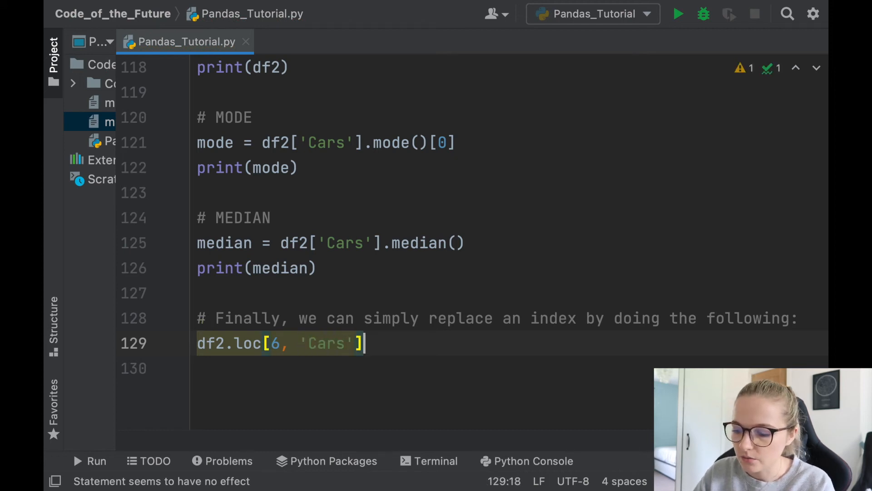
type("=")
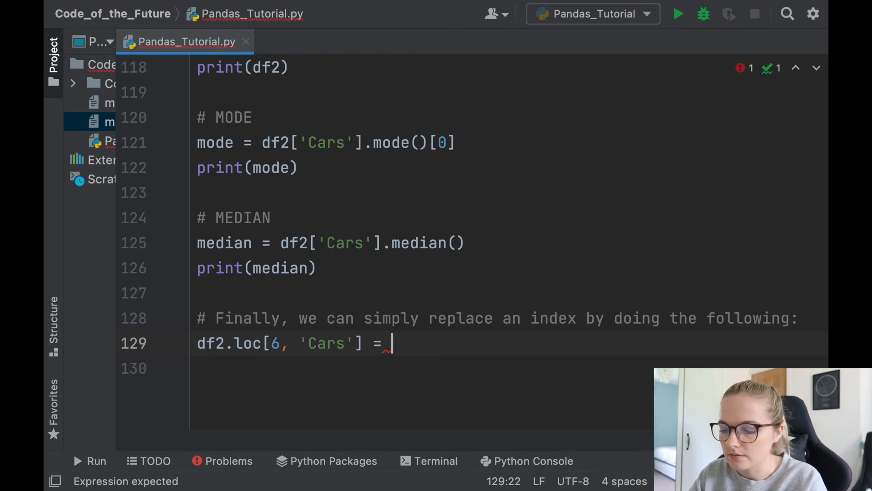
type("4000")
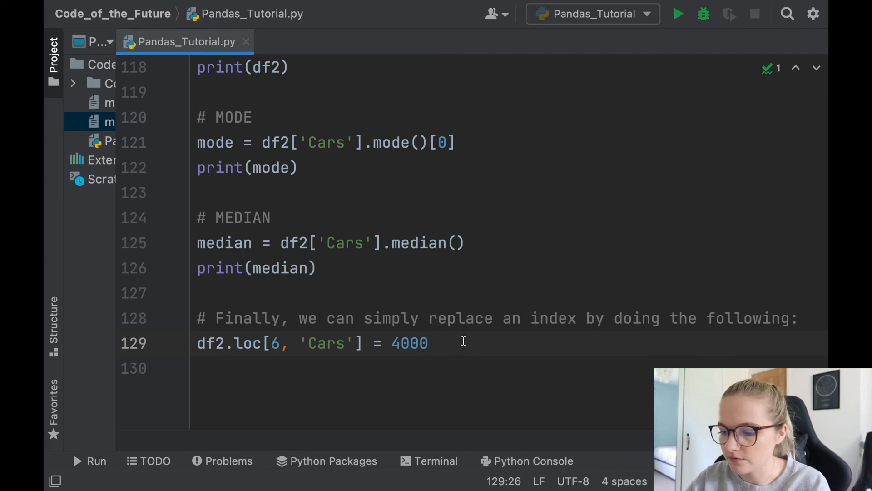
type("print(df)")
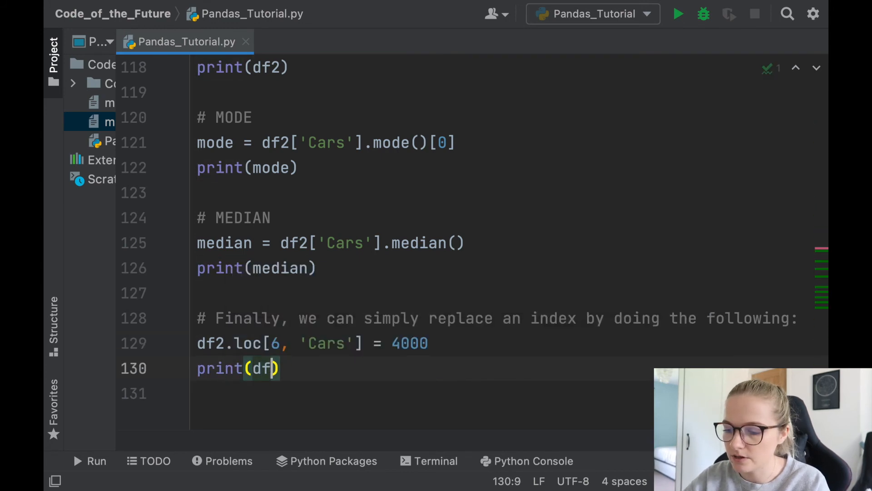
left_click(677, 14)
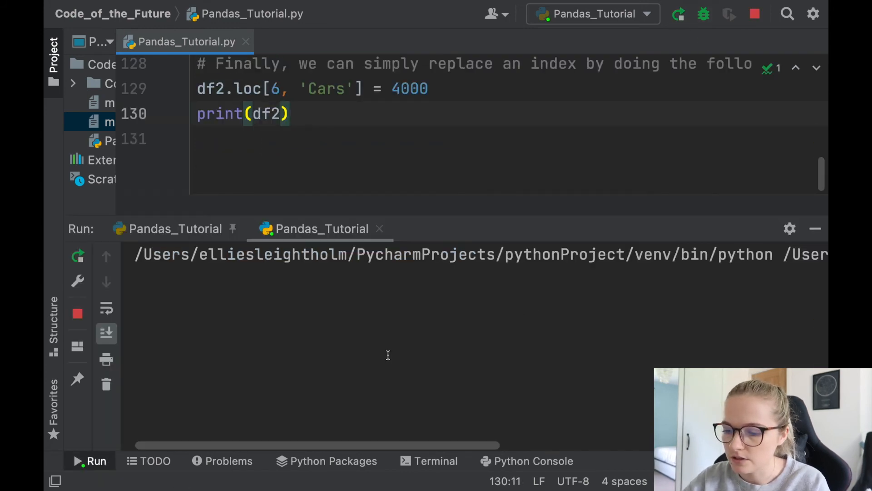